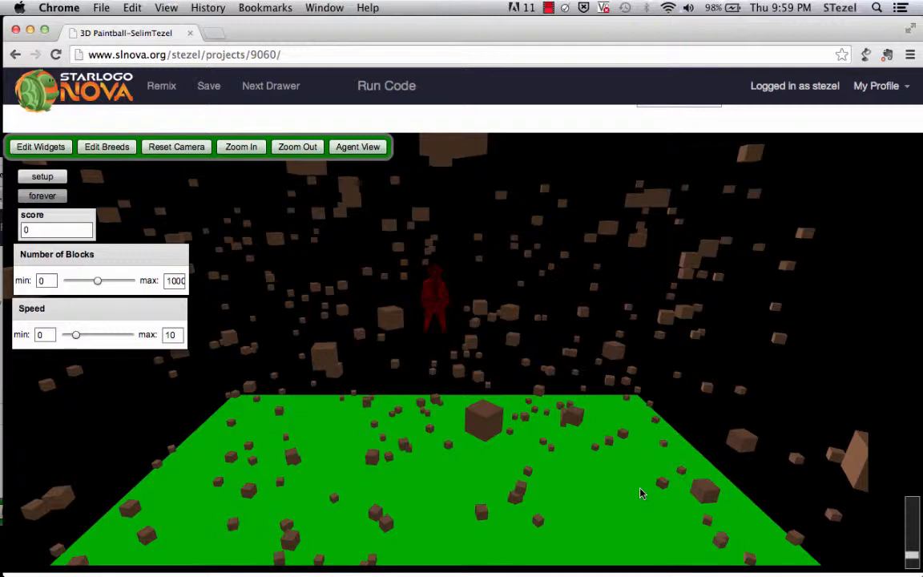
mouse_move(641, 527)
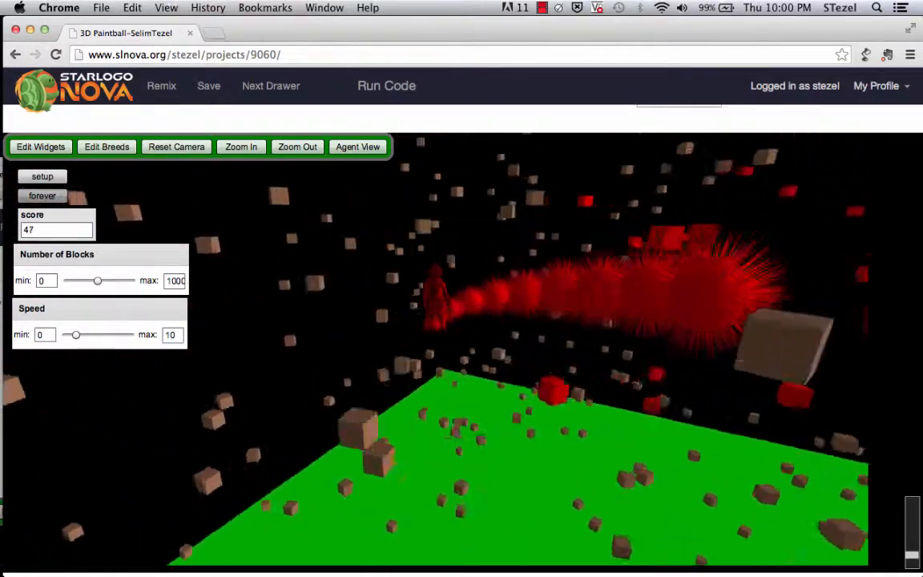
Fire paintballs at the floating cubes, painting several red and reaching a score of 47
left_click(208, 86)
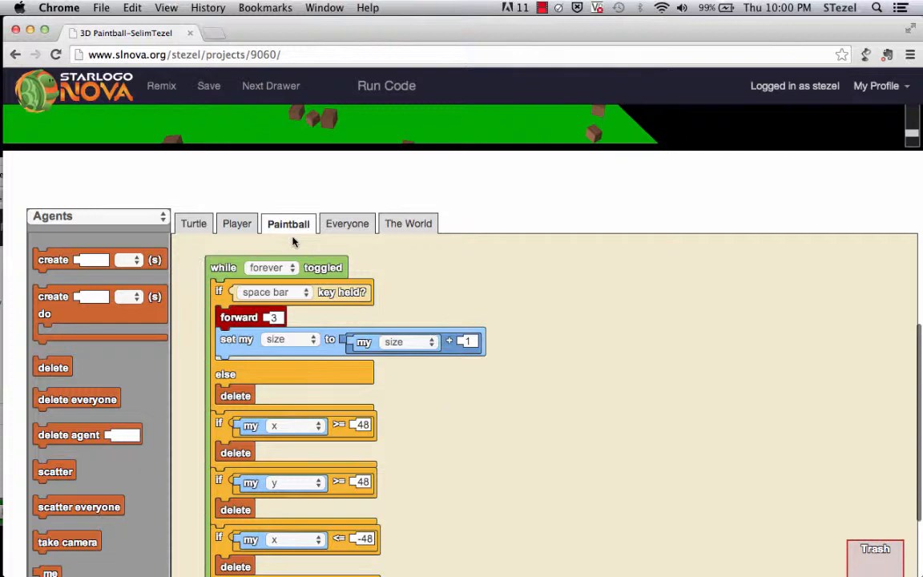
mouse_move(493, 335)
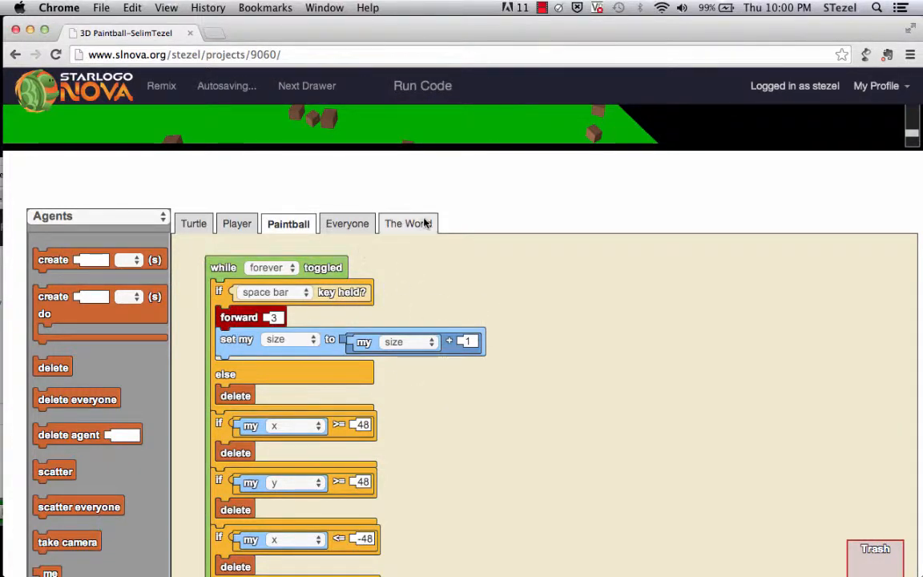
Browse The World's cube setup code and the Paintball breed's movement code
left_click(407, 223)
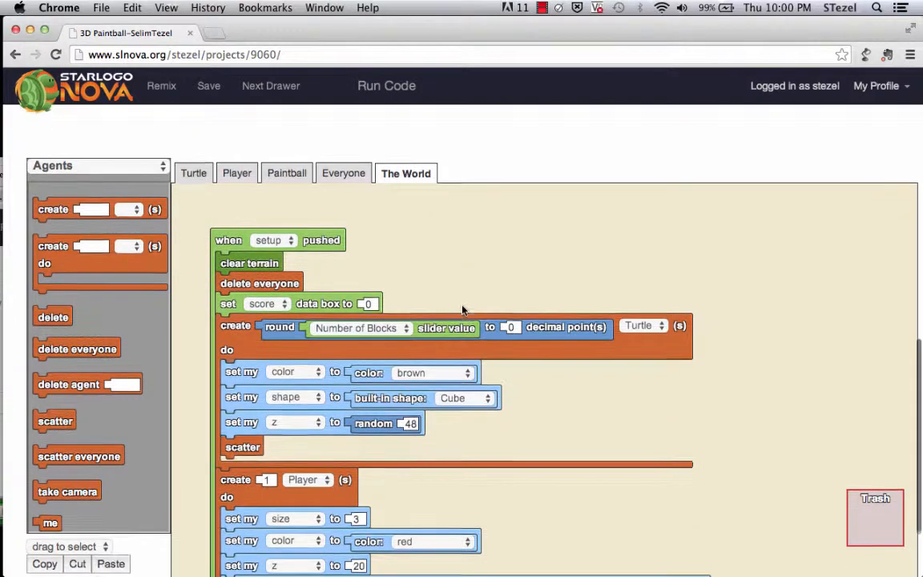
scroll("down", 3)
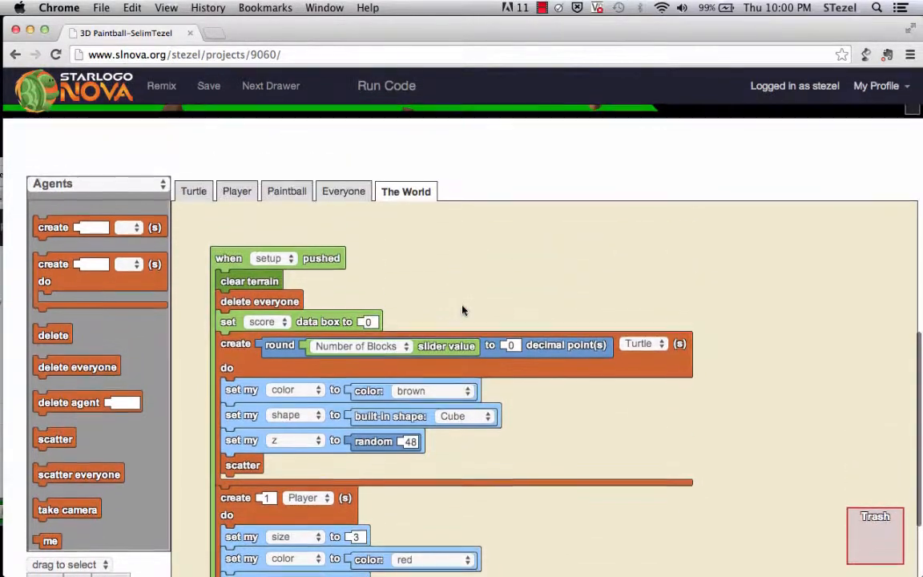
scroll("up", 3)
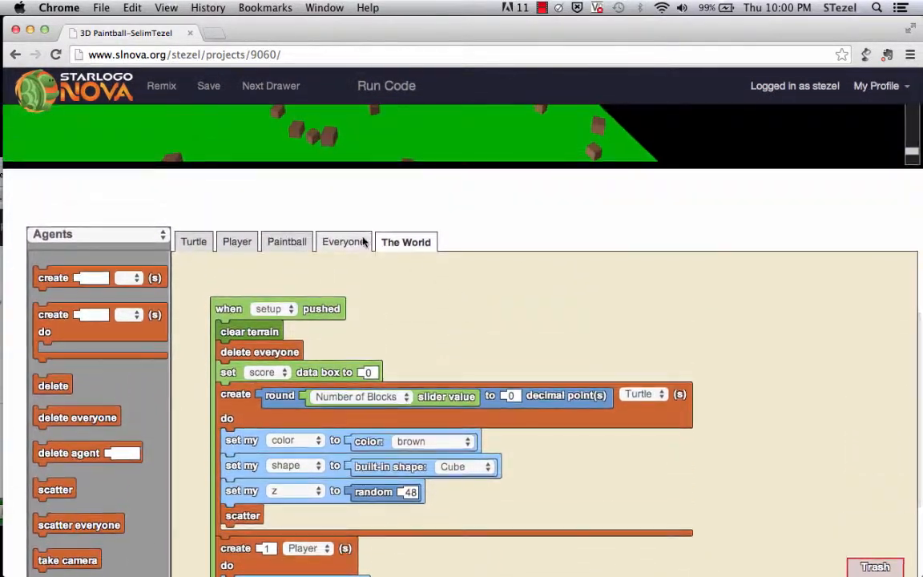
left_click(287, 242)
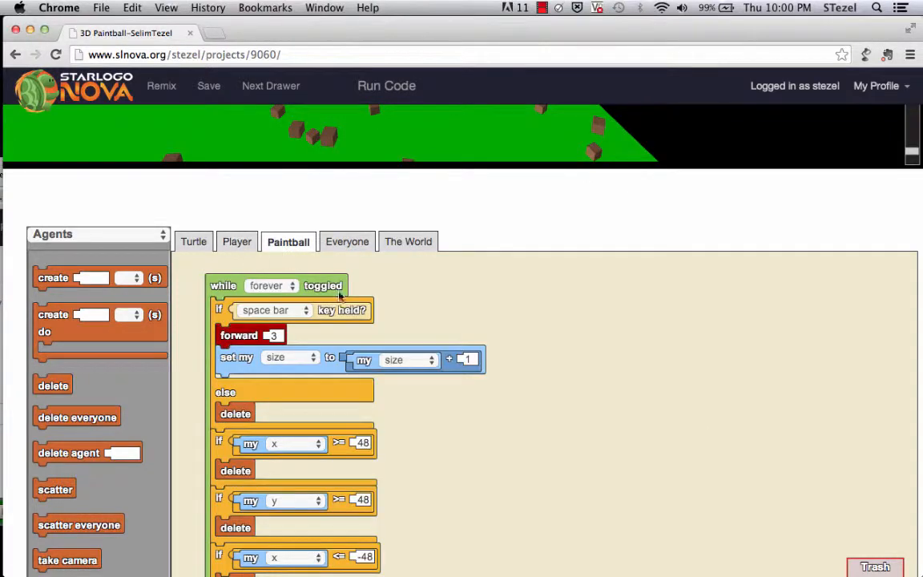
scroll("down", 3)
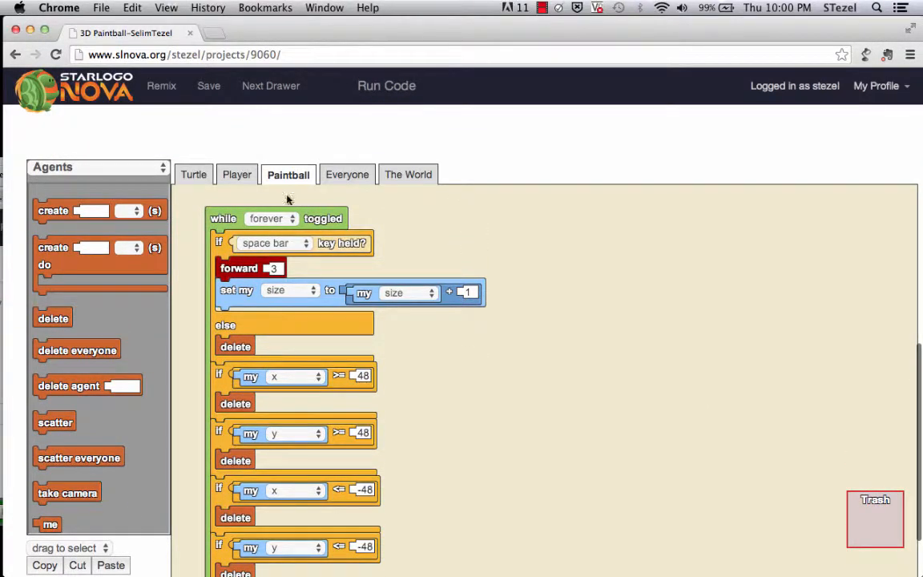
View the Player's keyboard controls and cube scoring code, then return to The World's setup
left_click(237, 174)
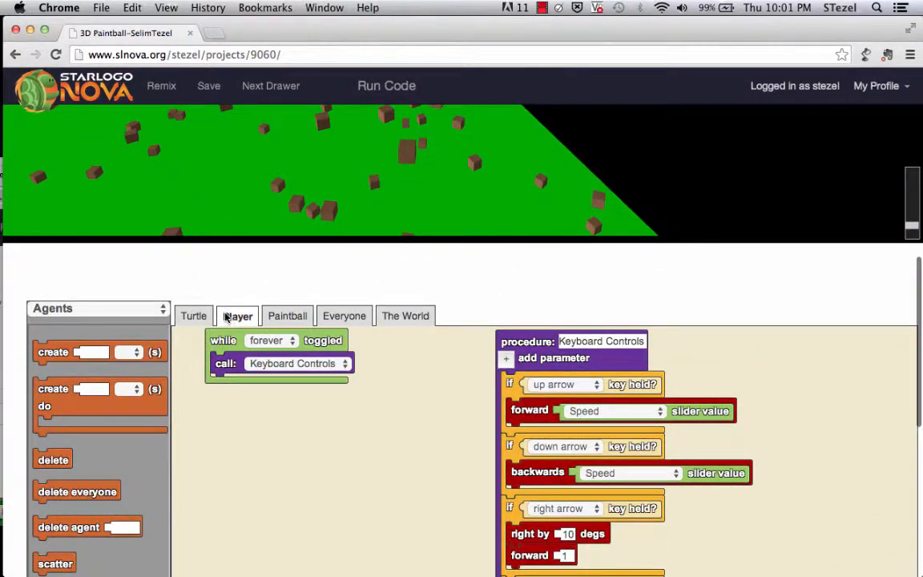
left_click(194, 315)
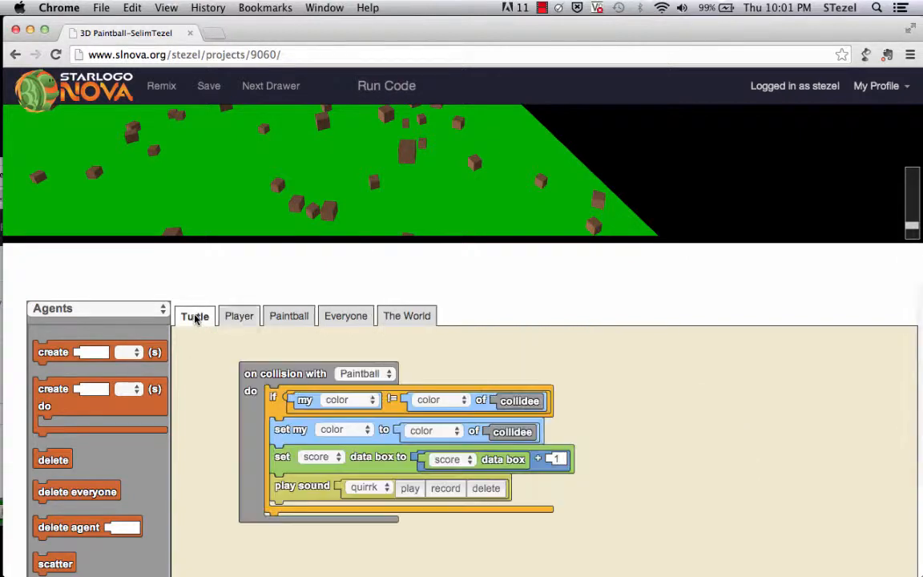
left_click(405, 315)
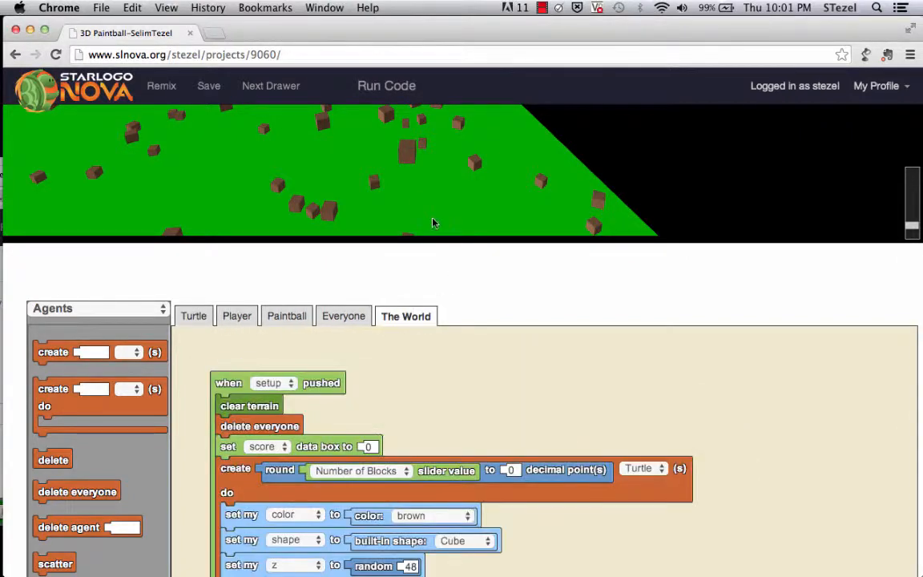
left_click(386, 85)
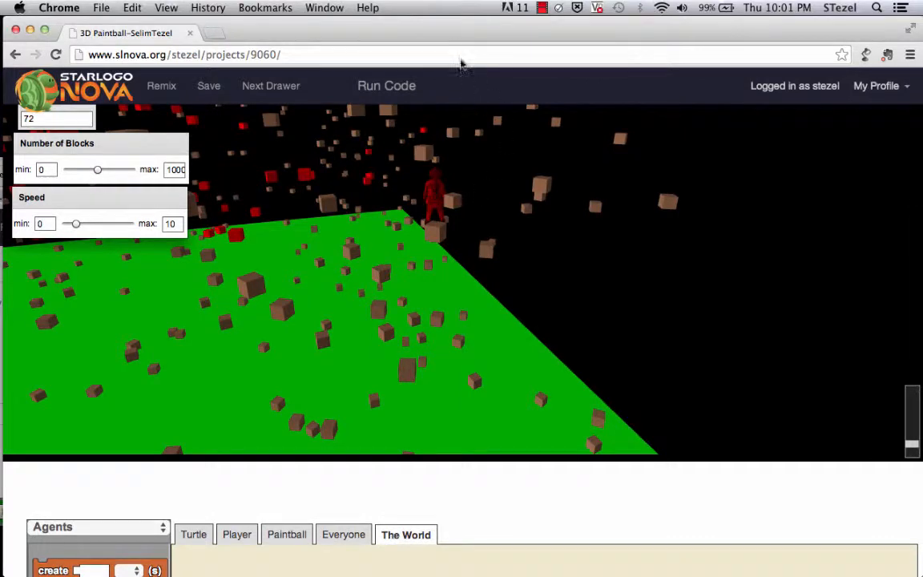
mouse_move(112, 182)
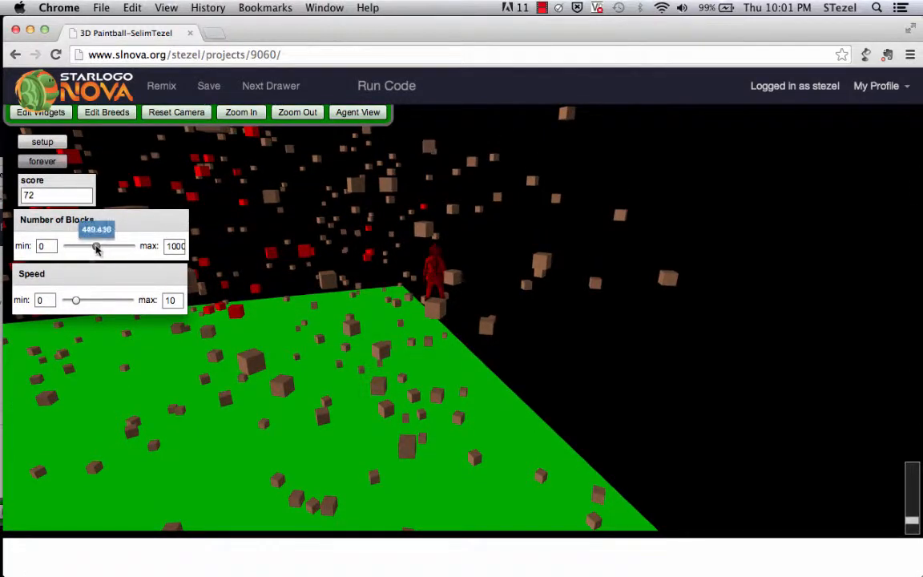
Raise Number of Blocks and run setup, then rerun setup with fewer blocks
left_click_drag(96, 246, 128, 246)
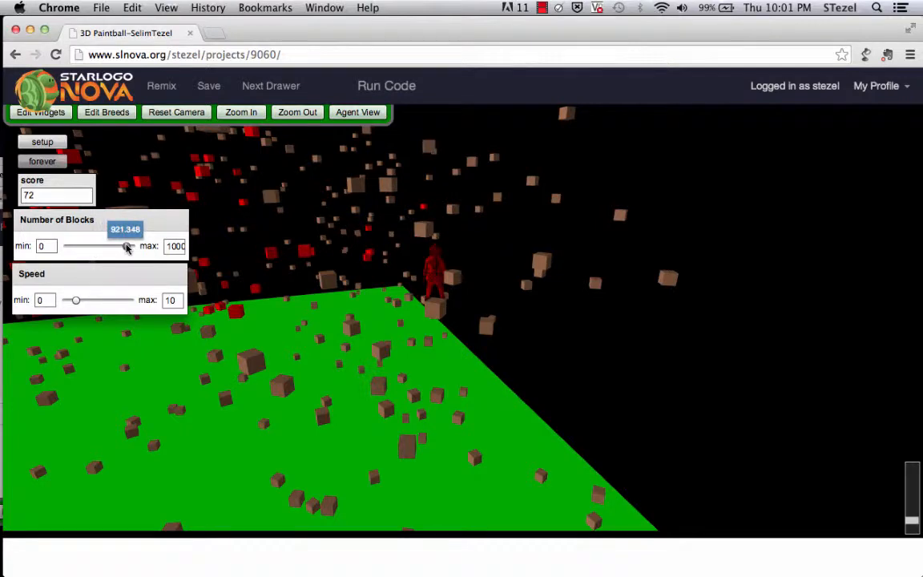
left_click(42, 142)
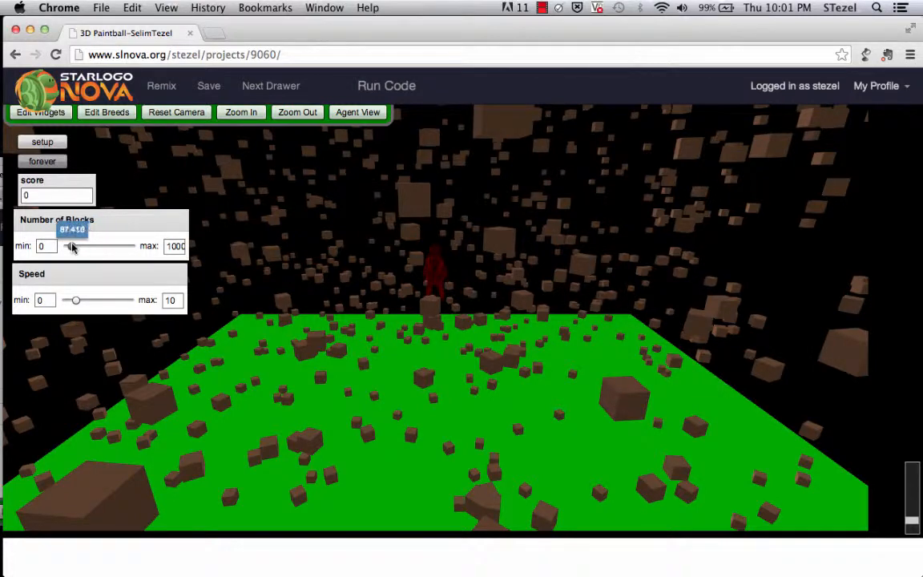
left_click(41, 142)
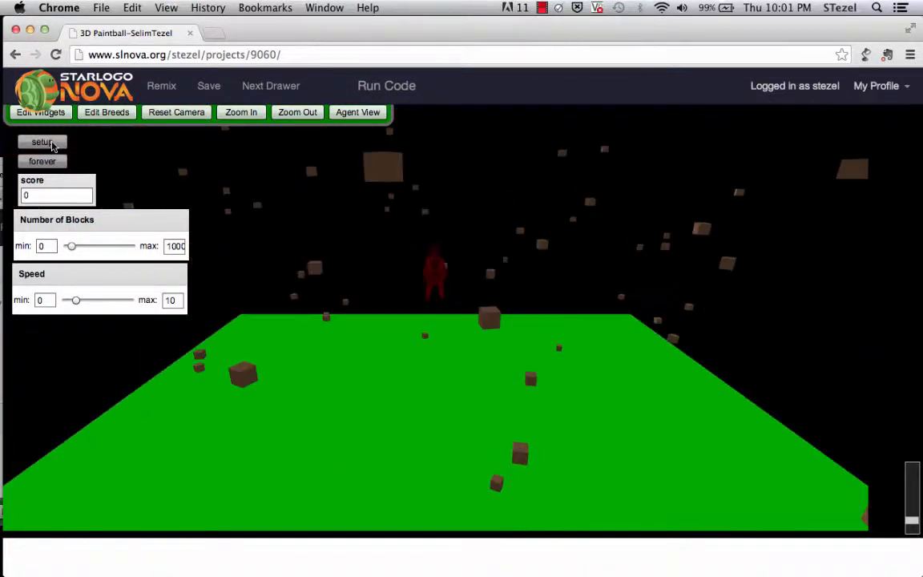
mouse_move(68, 255)
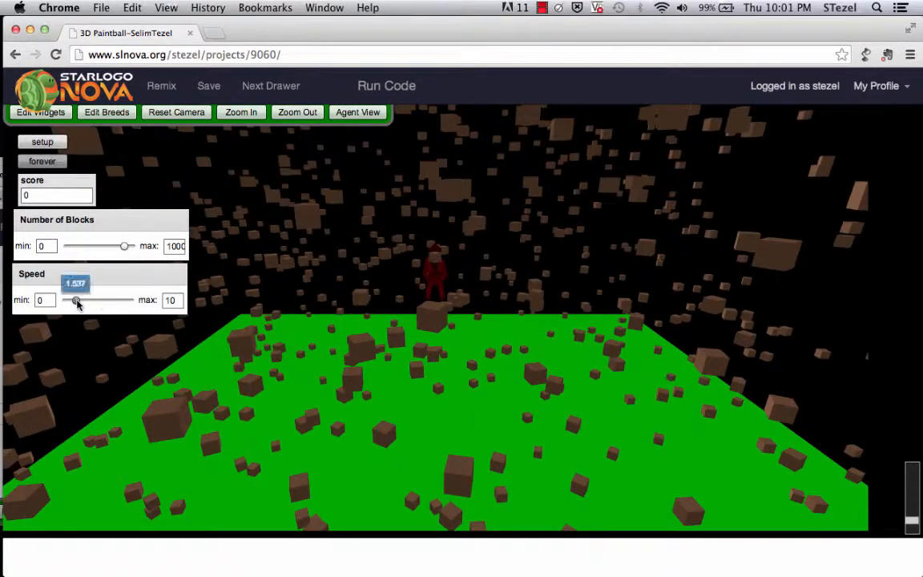
Raise the Speed slider so the player moves faster
left_click_drag(77, 300, 120, 300)
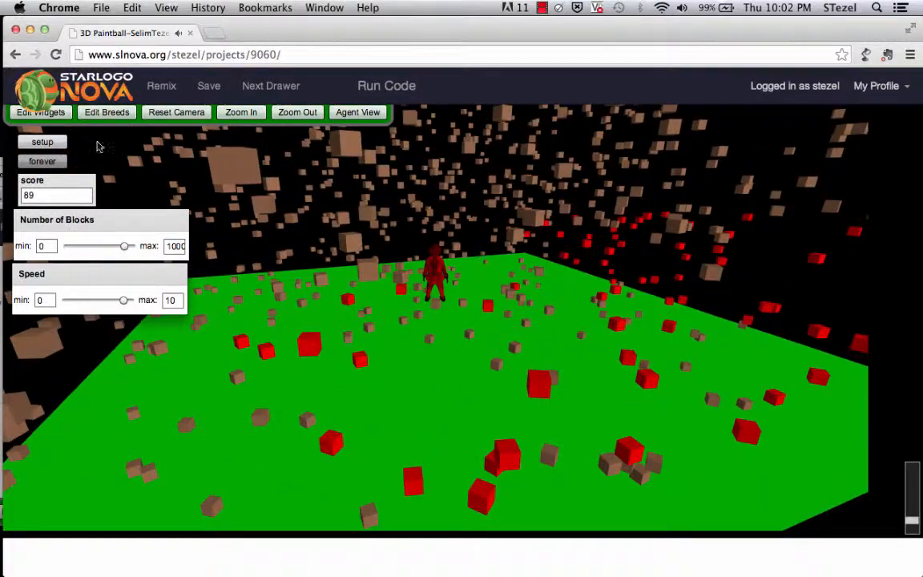
Save the Paintball project while the score shows 89
left_click(208, 85)
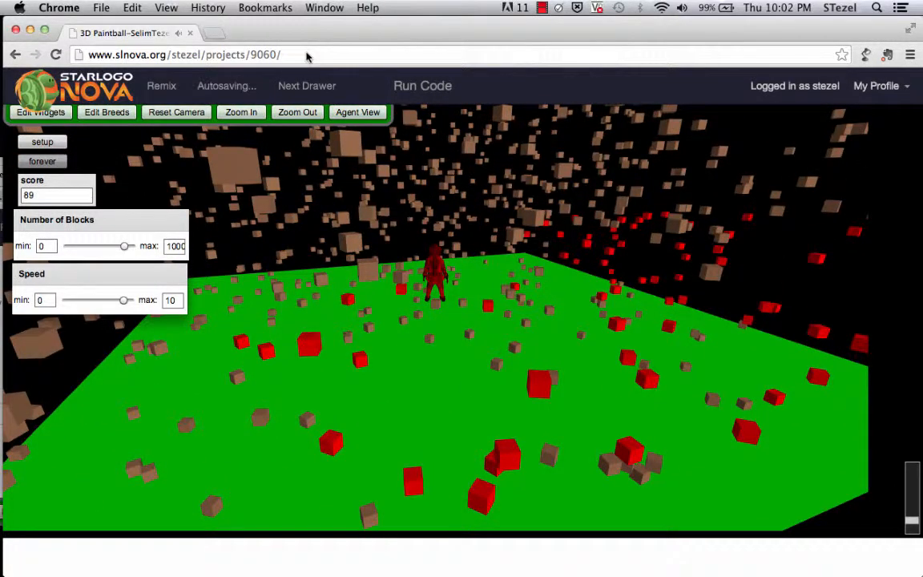